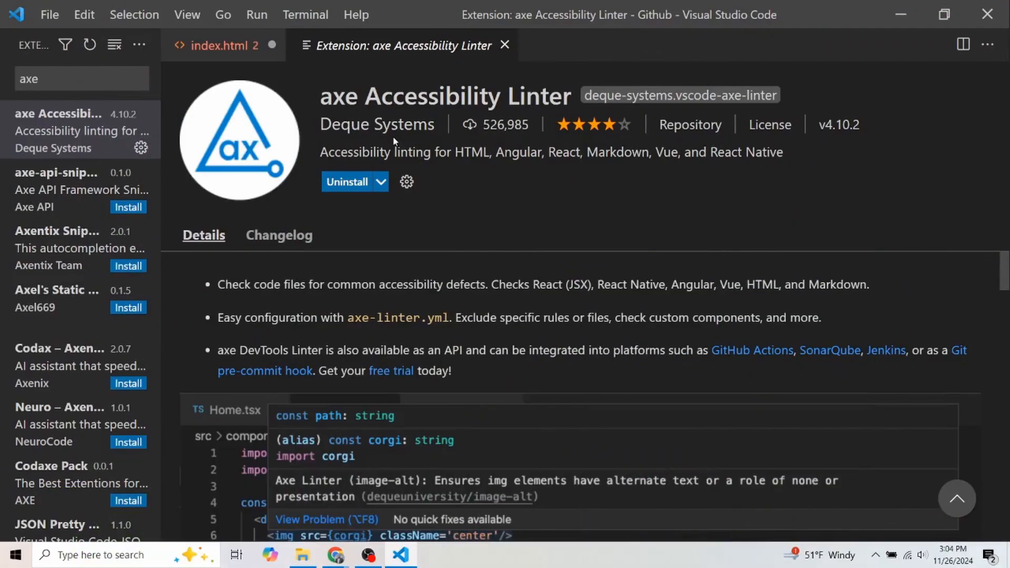
Return to the index.html editor, where the linter flags the img tag
click(217, 45)
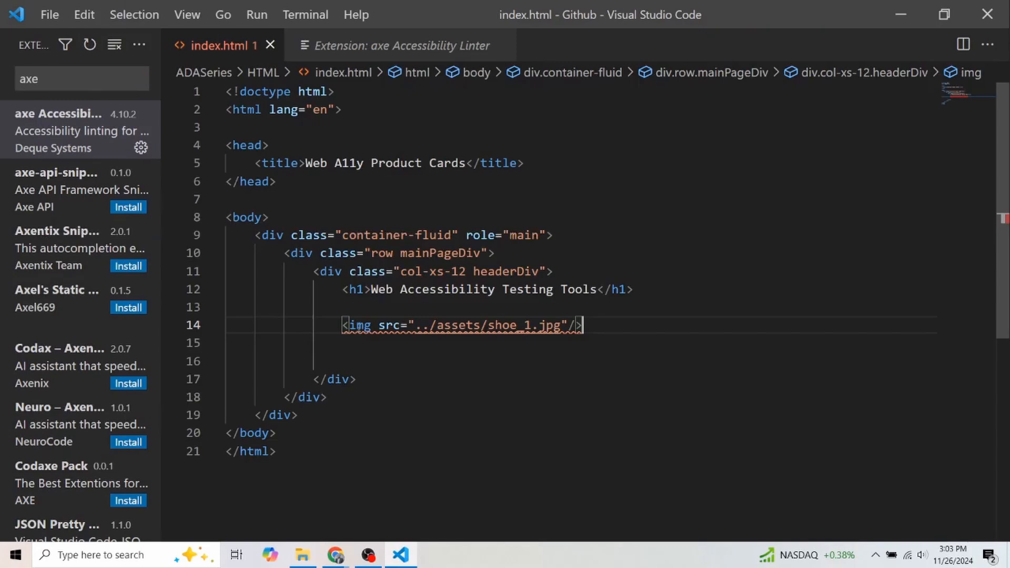
mouse_move(358, 326)
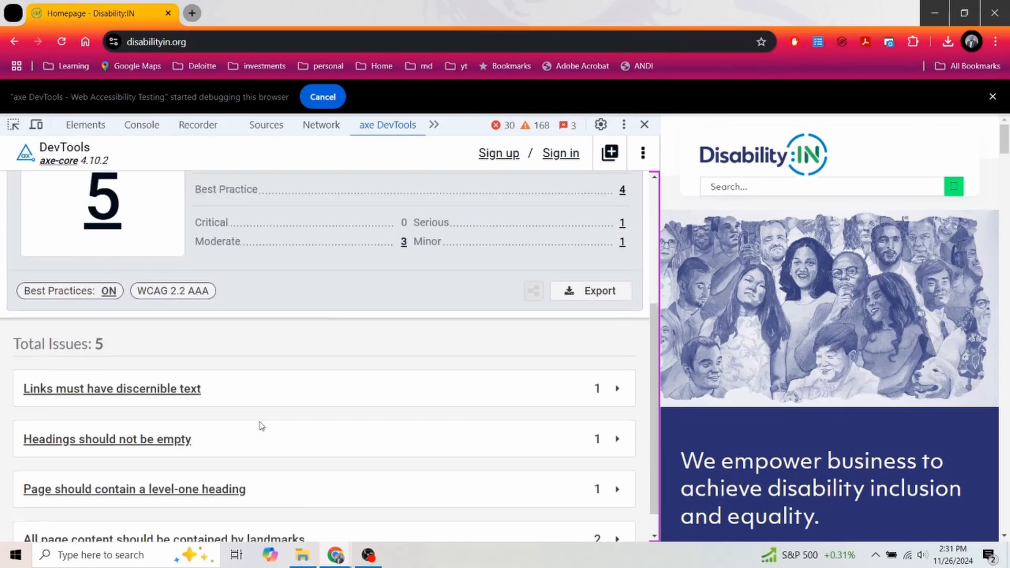
Scroll through the Total Issues list showing five issues for disabilityin.org
scroll(down, 3)
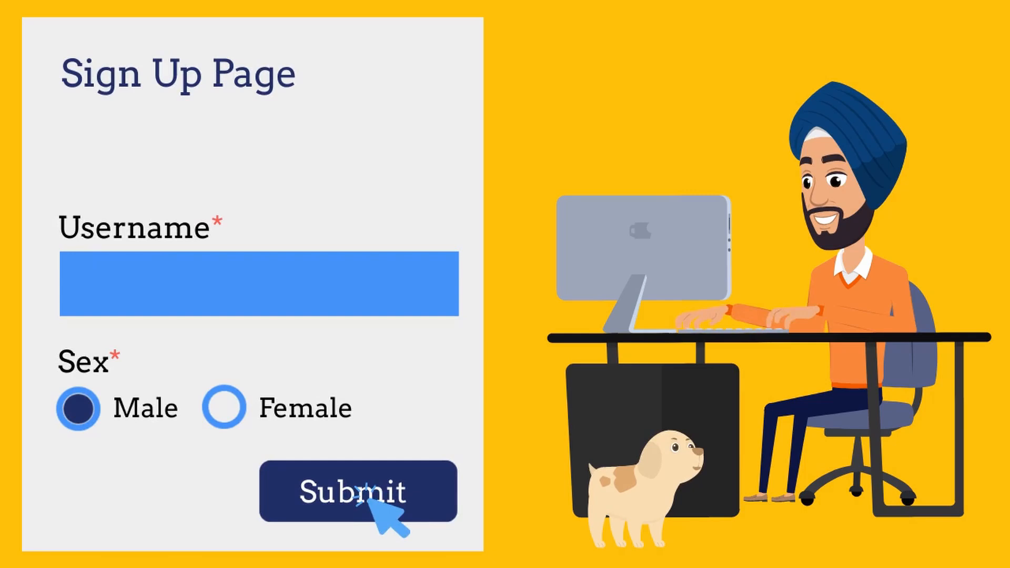
Submit the form with an empty Username, triggering 'Please enter a username.'
click(357, 491)
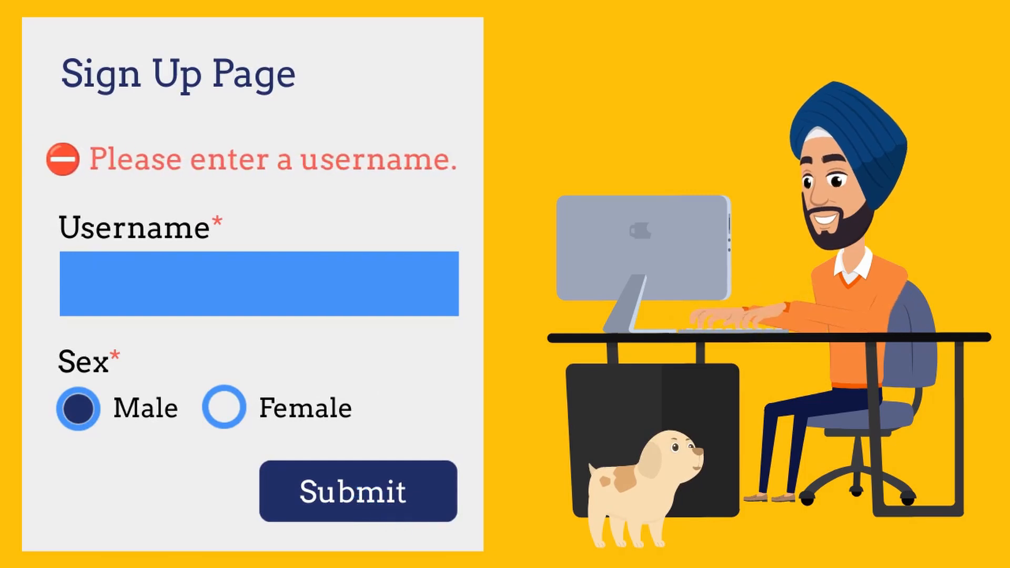